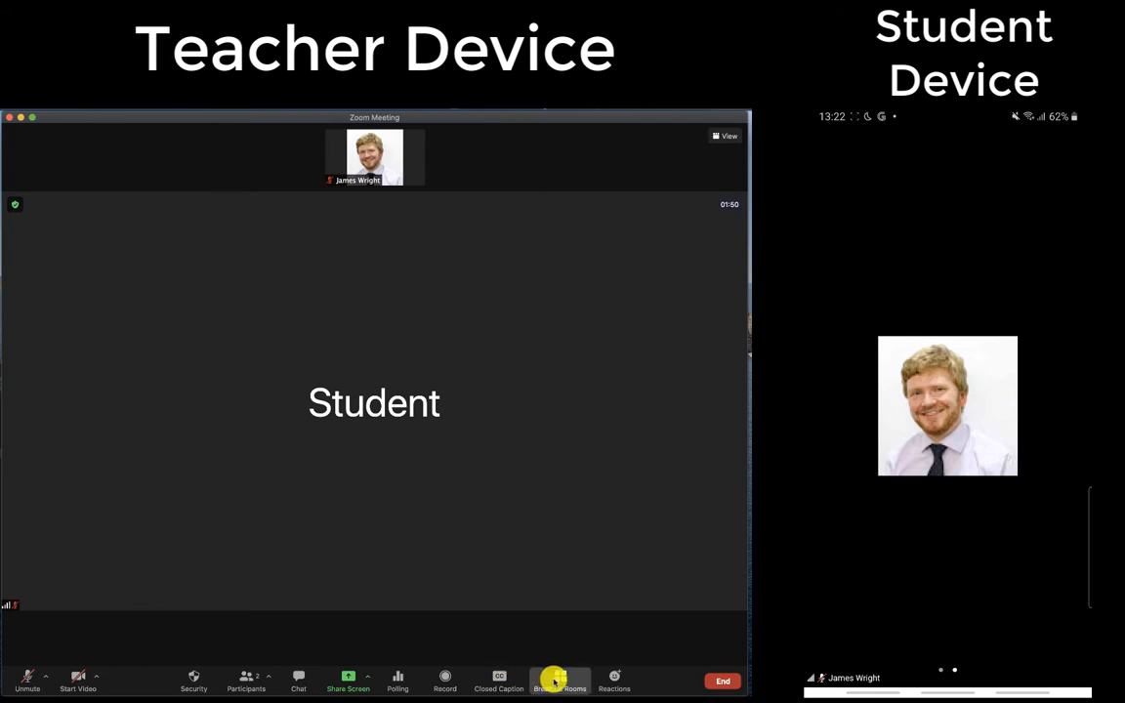
Step: Configure breakout rooms with 'Let participants choose room' and a room count of 3
{"action": "left_click", "coordinate": [557, 676]}
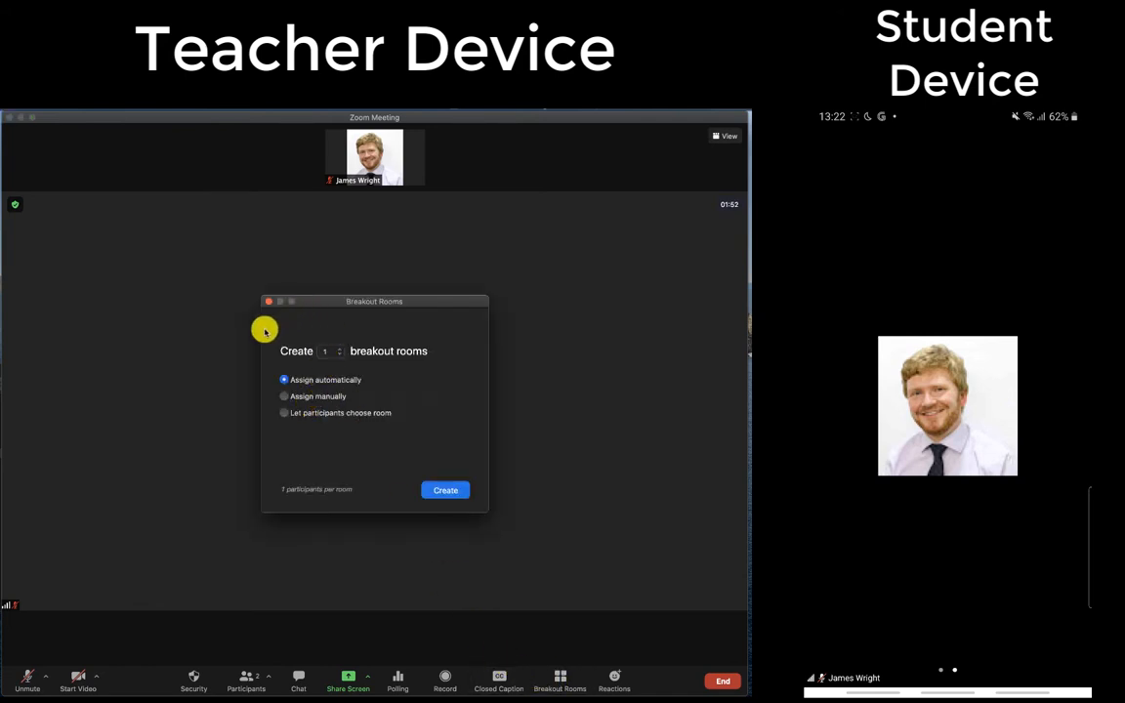
{"action": "mouse_move", "coordinate": [291, 382]}
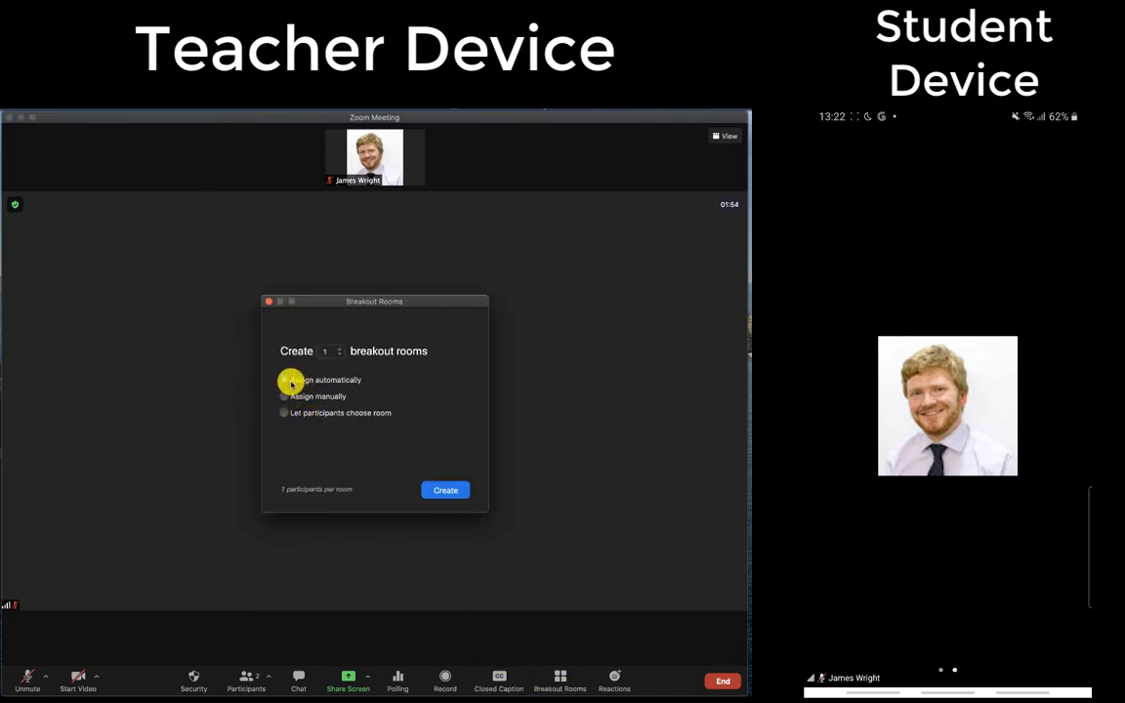
{"action": "left_click", "coordinate": [284, 412]}
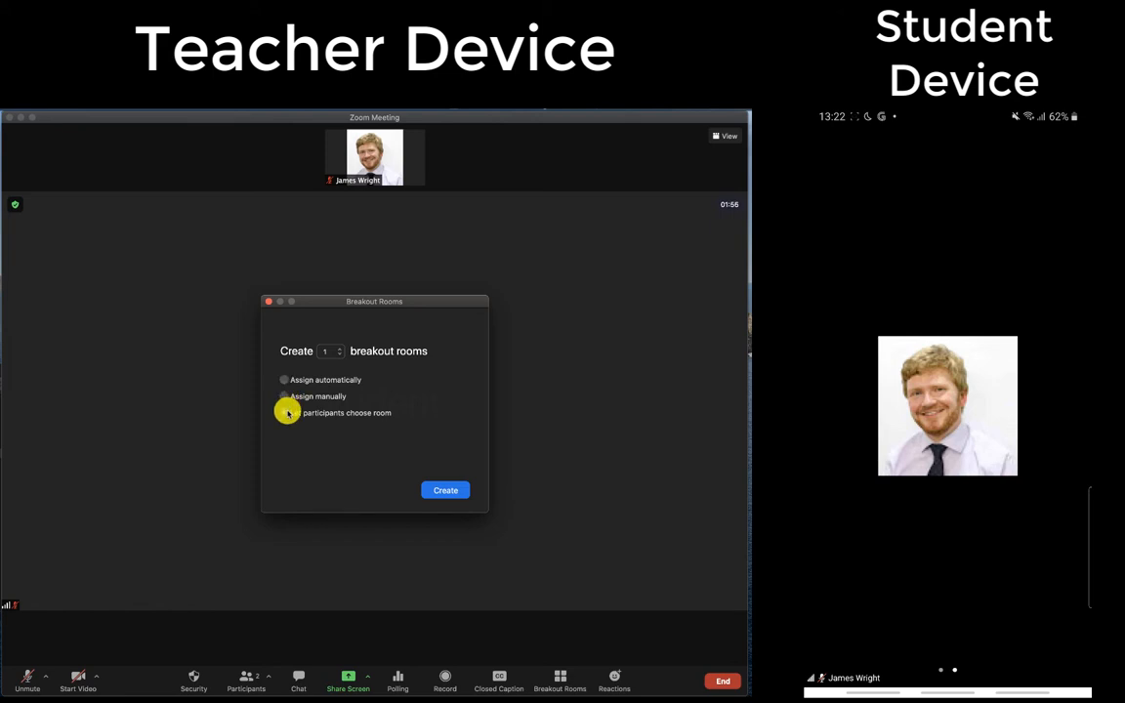
{"action": "left_click", "coordinate": [284, 412]}
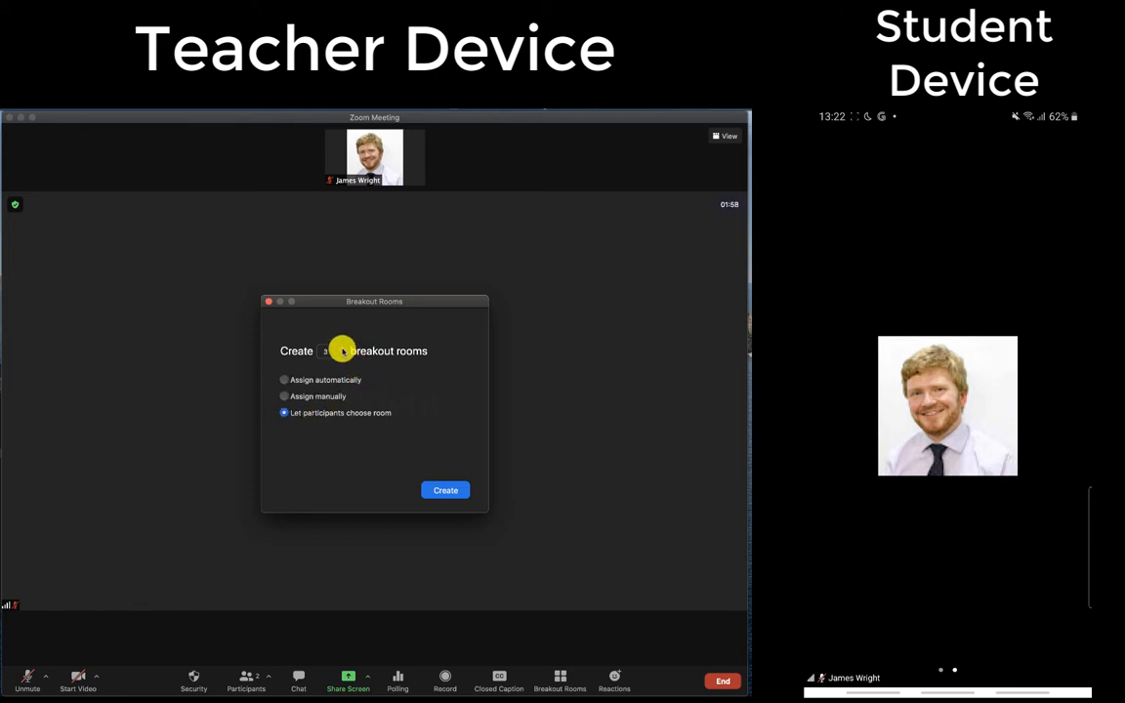
Step: Create the three rooms and rename them in turn to Mild, Spicy and Hot
{"action": "left_click", "coordinate": [444, 490]}
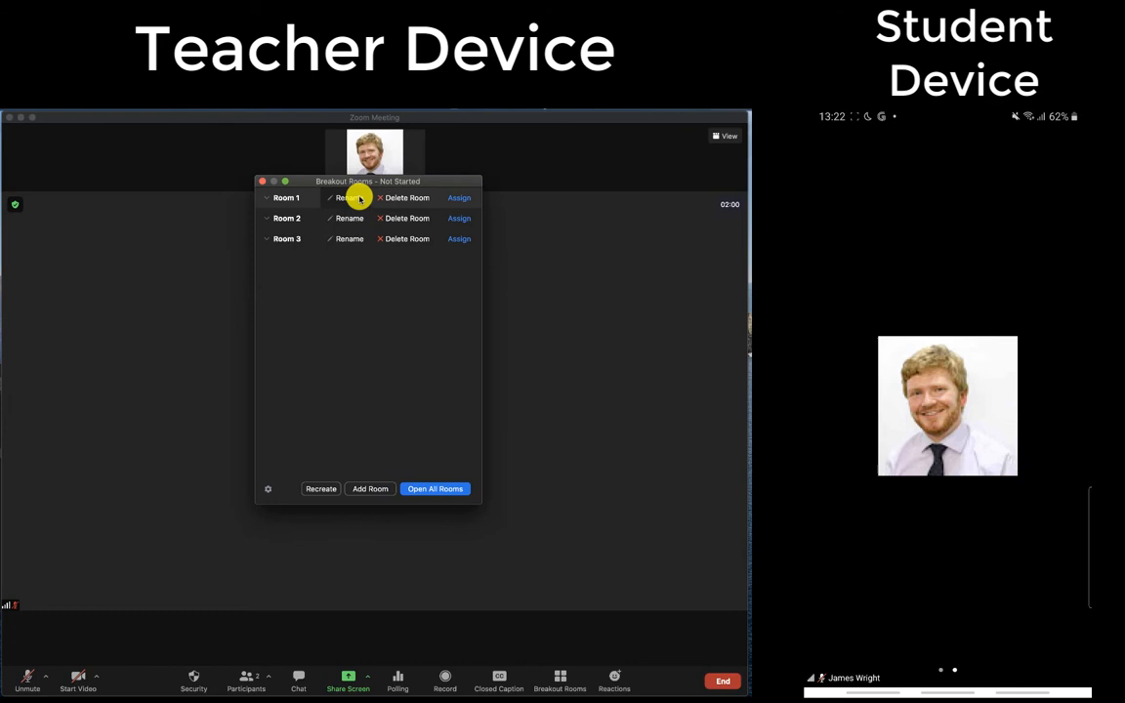
{"action": "left_click", "coordinate": [343, 198]}
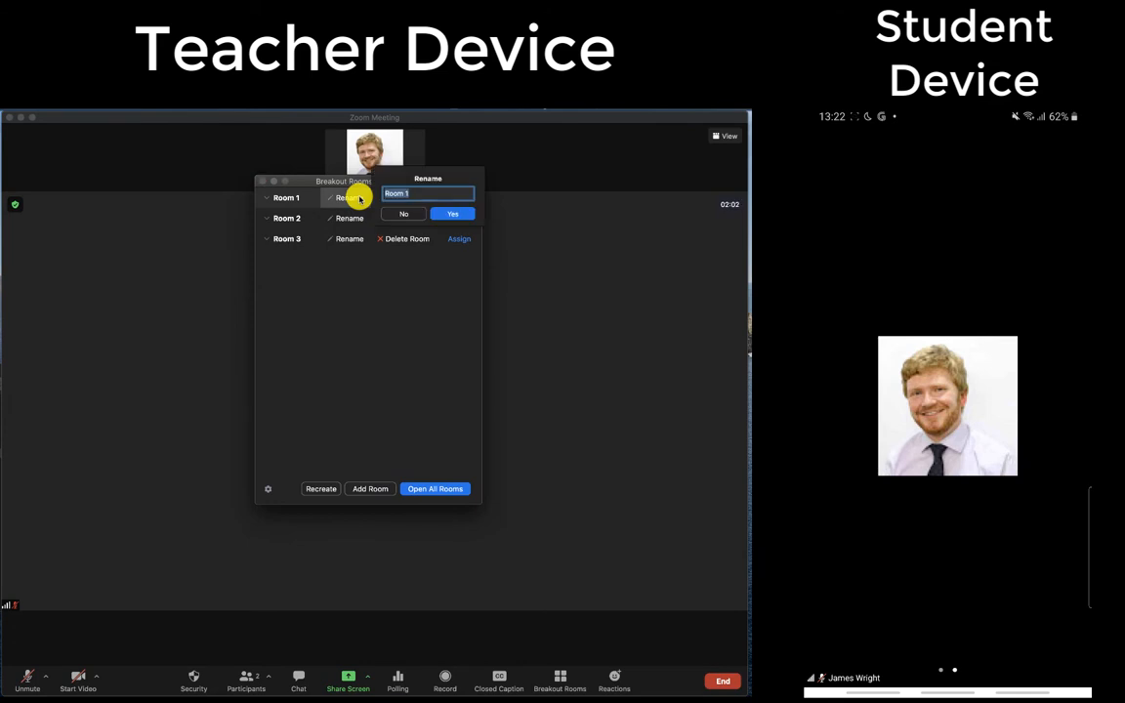
{"action": "left_click", "coordinate": [451, 213]}
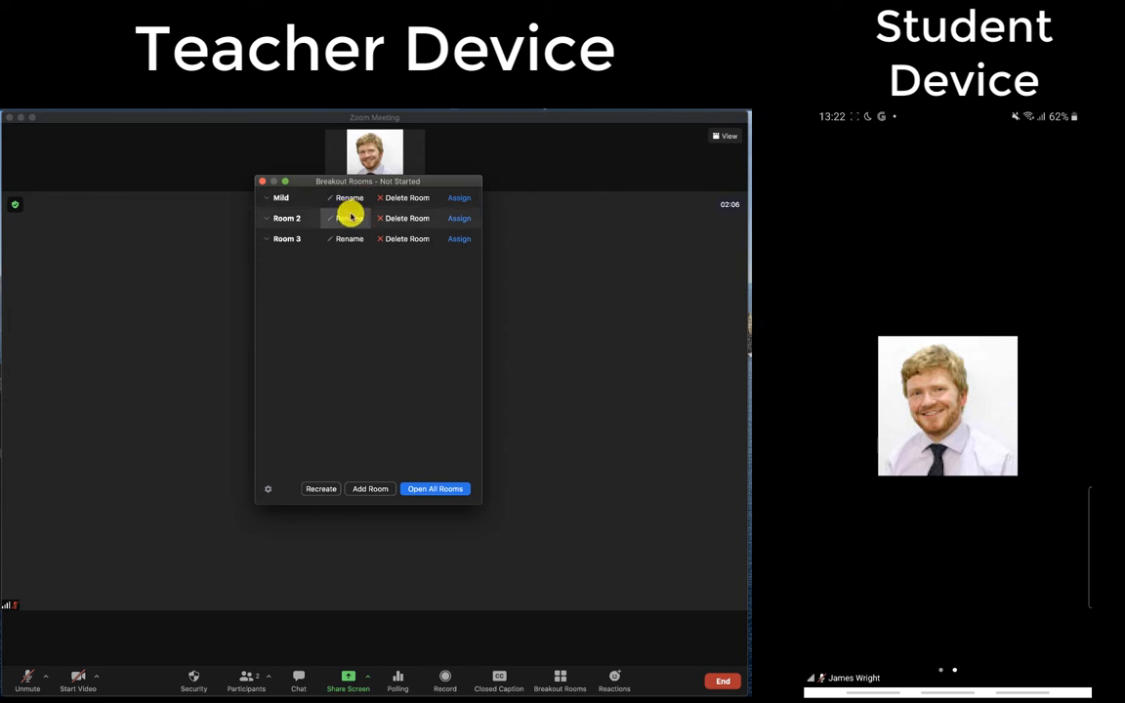
{"action": "left_click", "coordinate": [349, 218]}
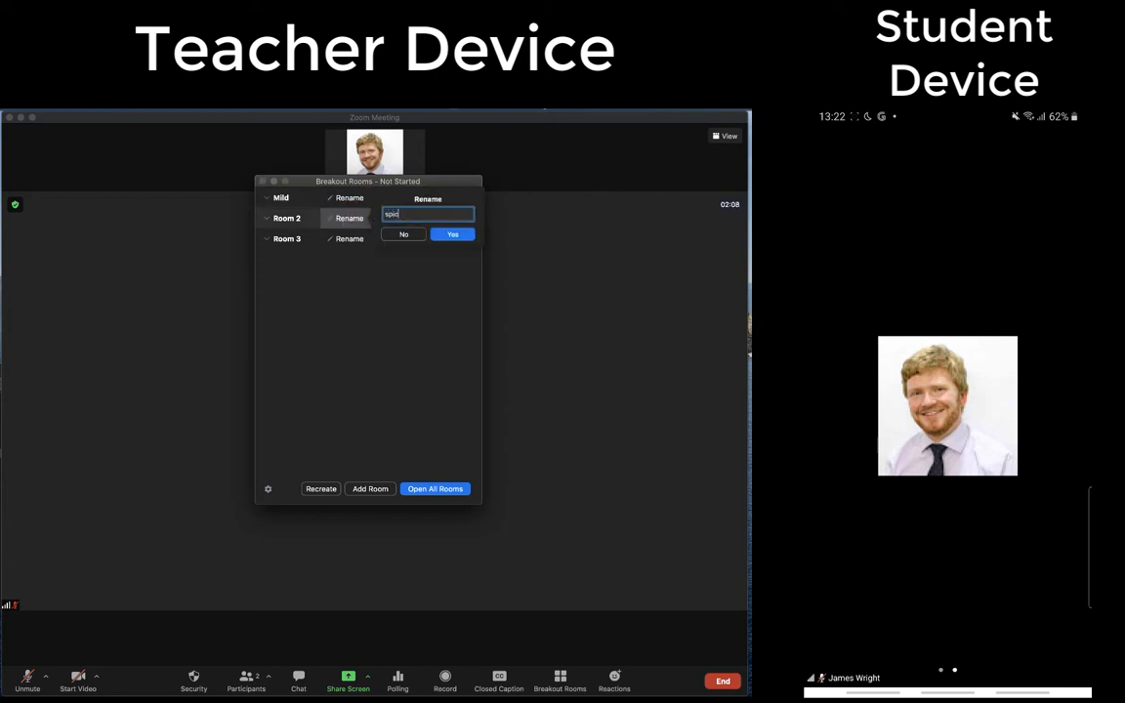
{"action": "left_click", "coordinate": [452, 235]}
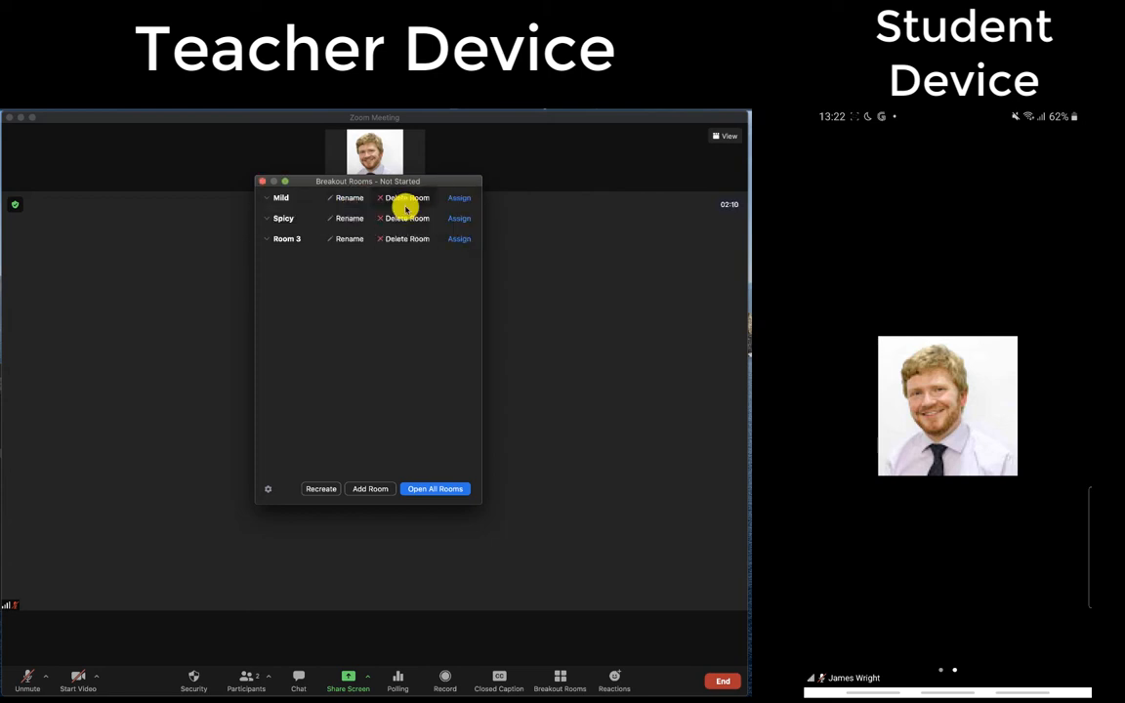
{"action": "left_click", "coordinate": [348, 238]}
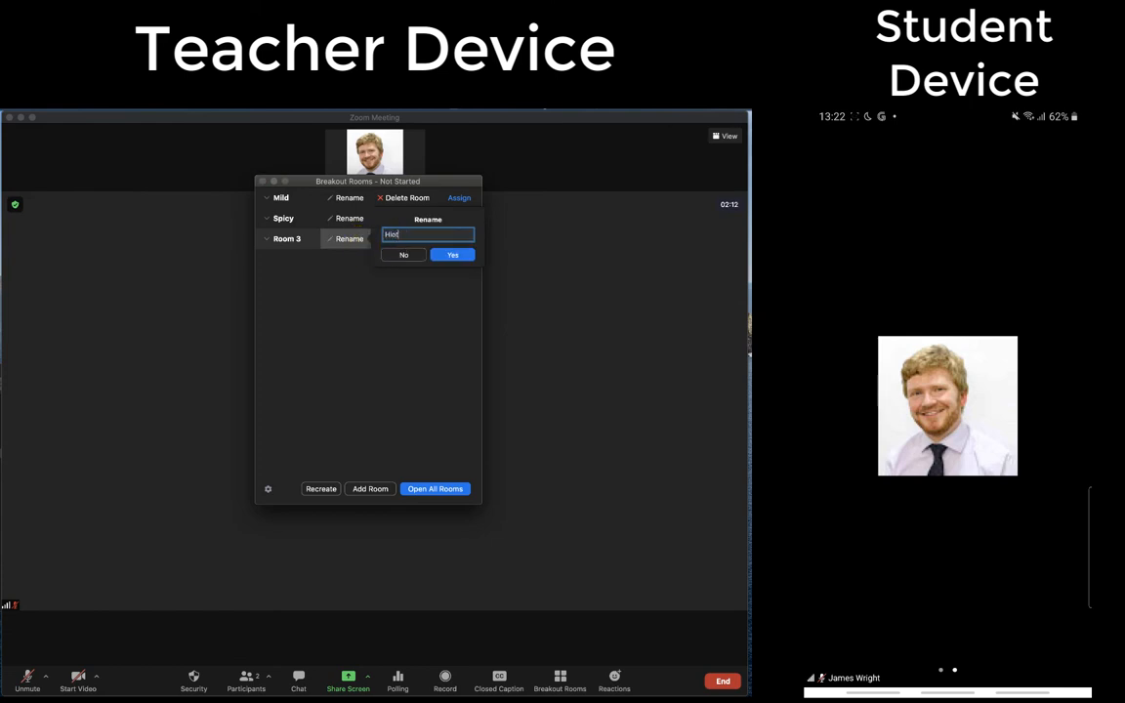
{"action": "left_click", "coordinate": [452, 254]}
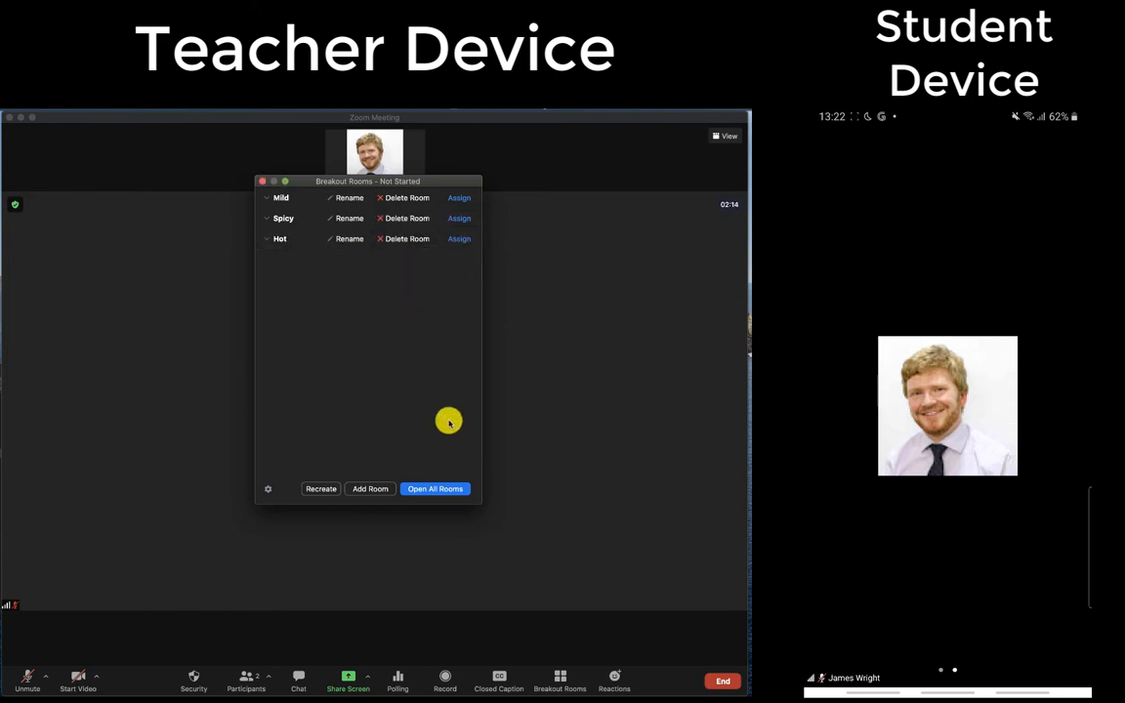
Step: Open all breakout rooms so Mild, Spicy and Hot become available to join
{"action": "left_click", "coordinate": [435, 488]}
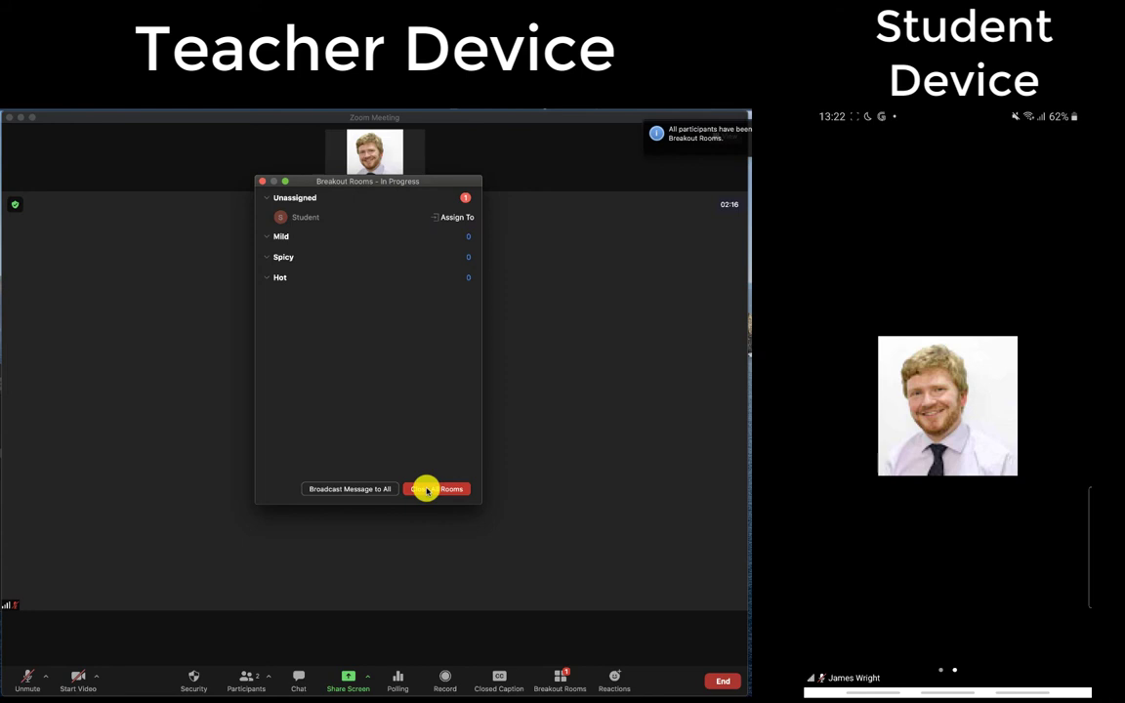
{"action": "mouse_move", "coordinate": [420, 446]}
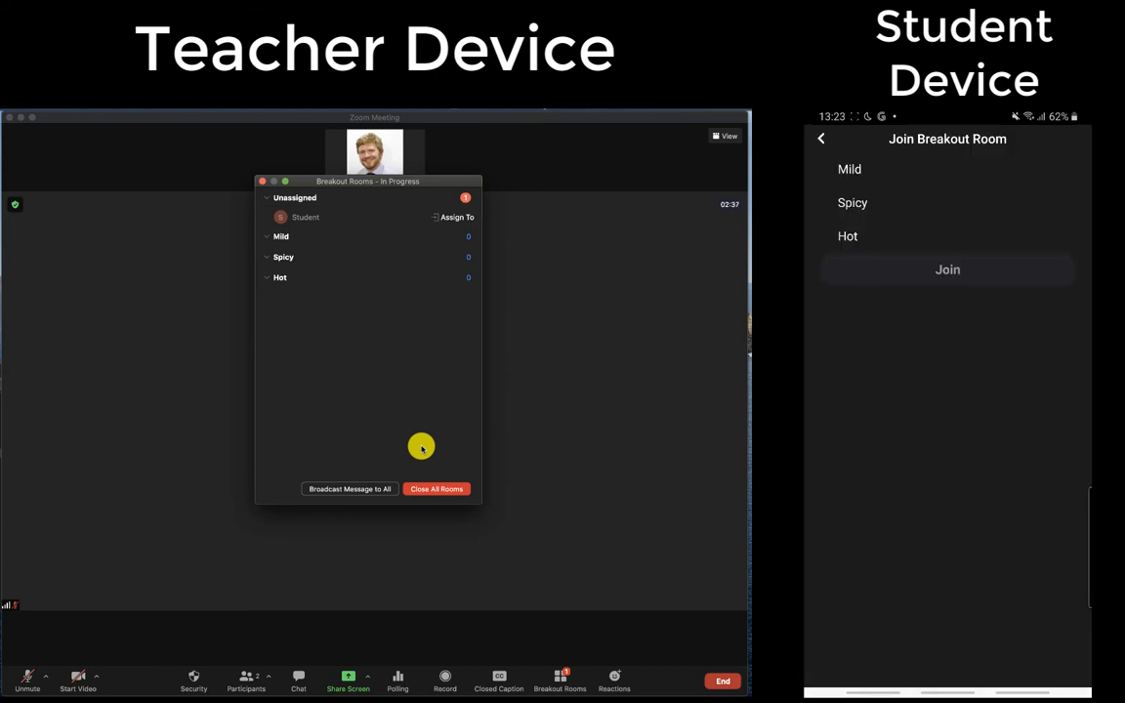
Step: Join a breakout room from the student's phone, then join the Hot room as host
{"action": "left_click", "coordinate": [851, 202]}
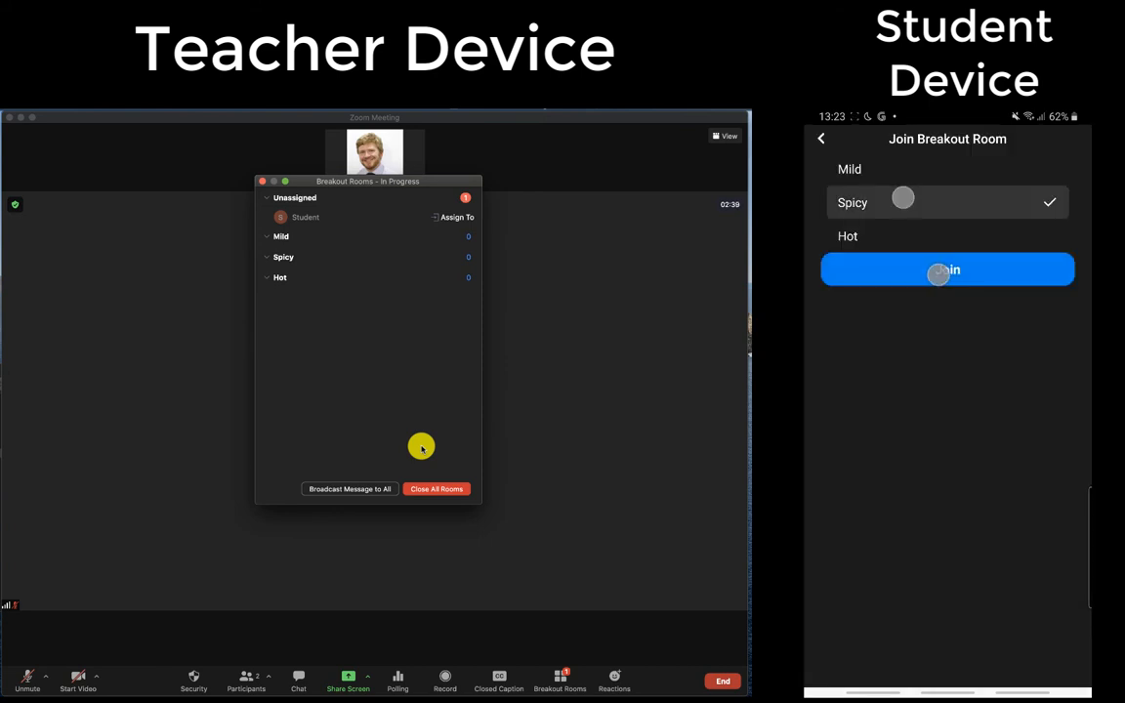
{"action": "left_click", "coordinate": [946, 270]}
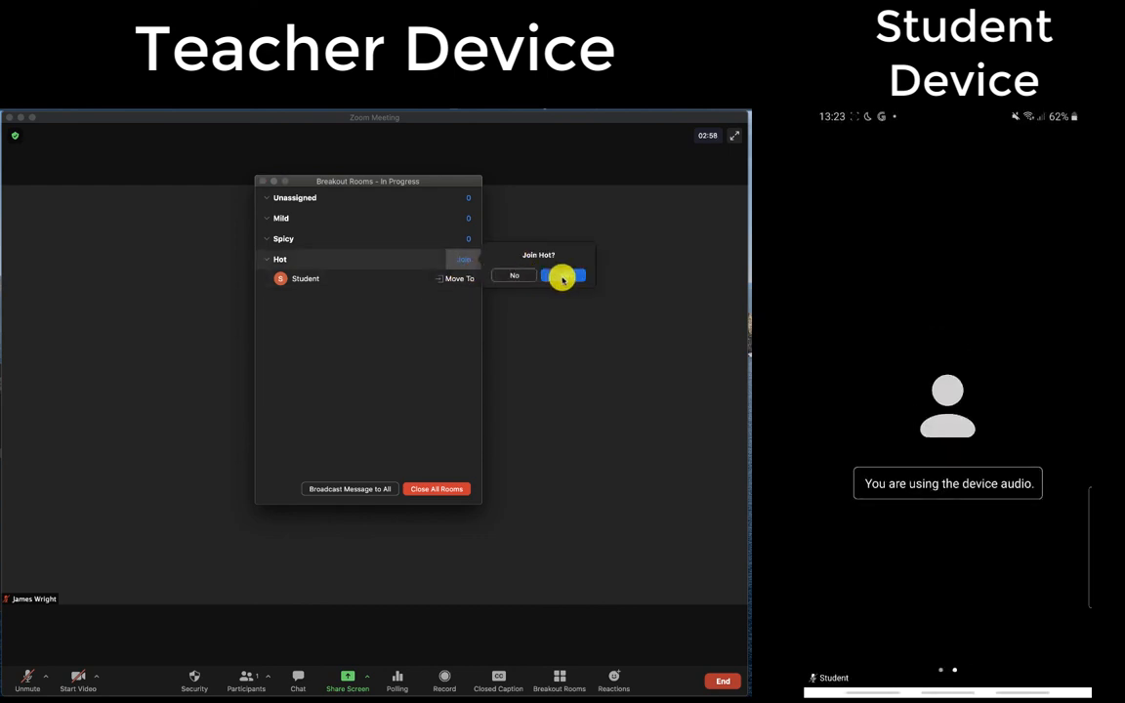
{"action": "left_click", "coordinate": [563, 274]}
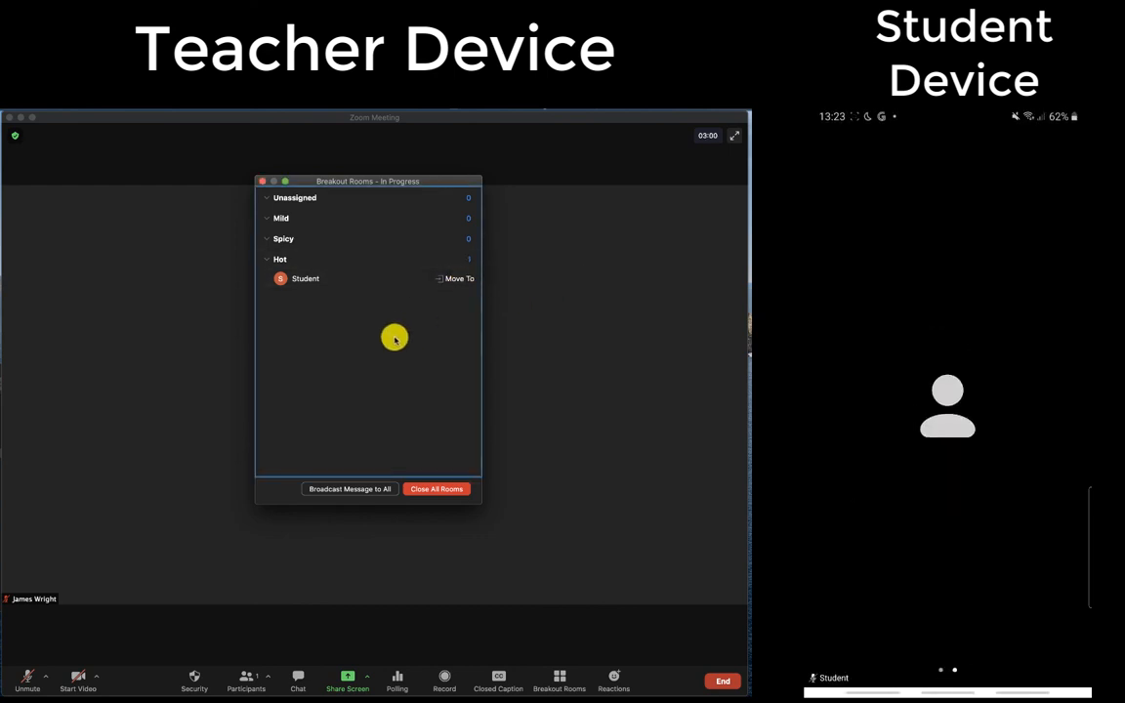